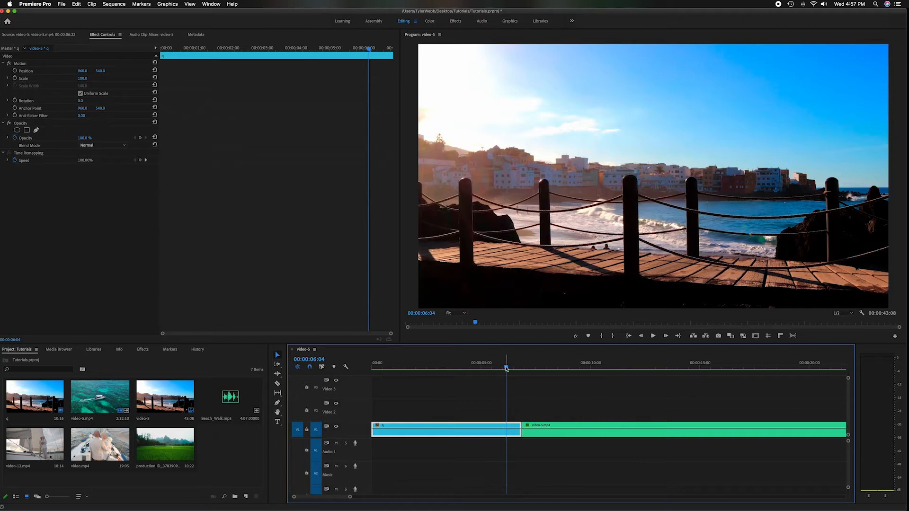
- Scrub around the cut to preview the end of the beach clip and start of the boat clip
left_click(490, 368)
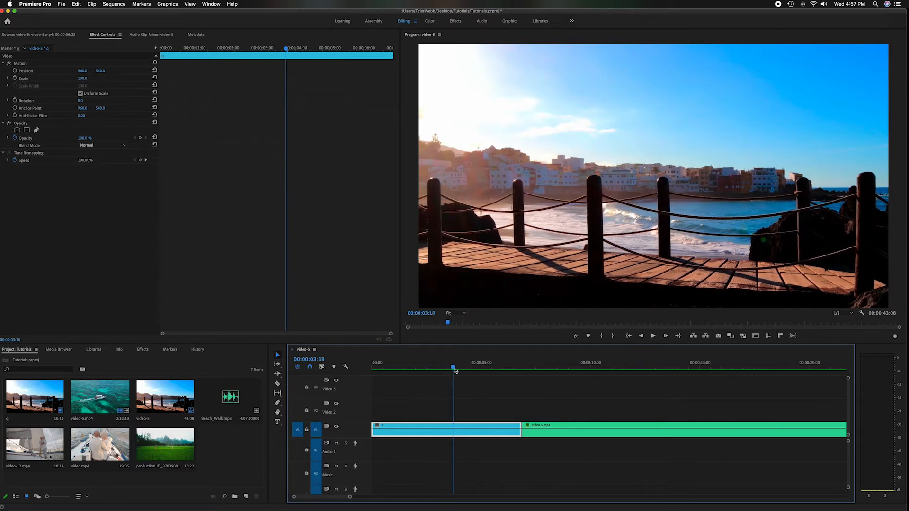
left_click(549, 369)
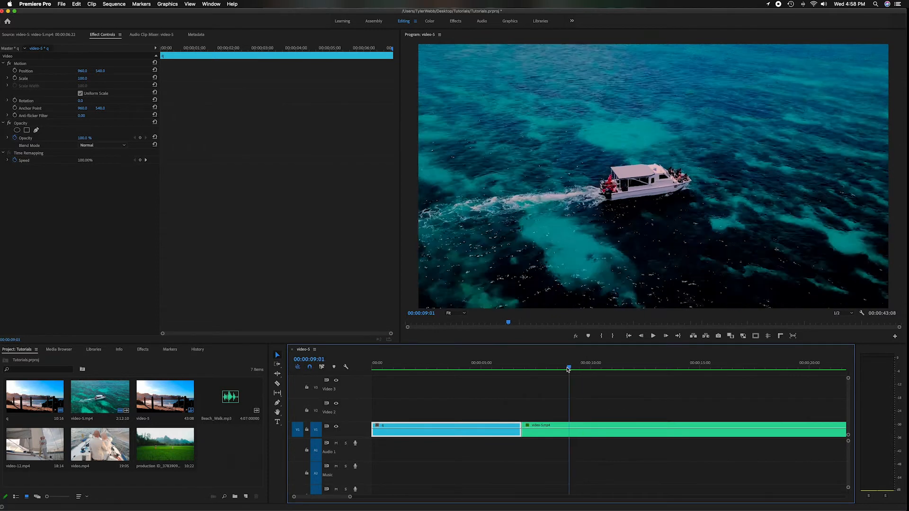
left_click(492, 369)
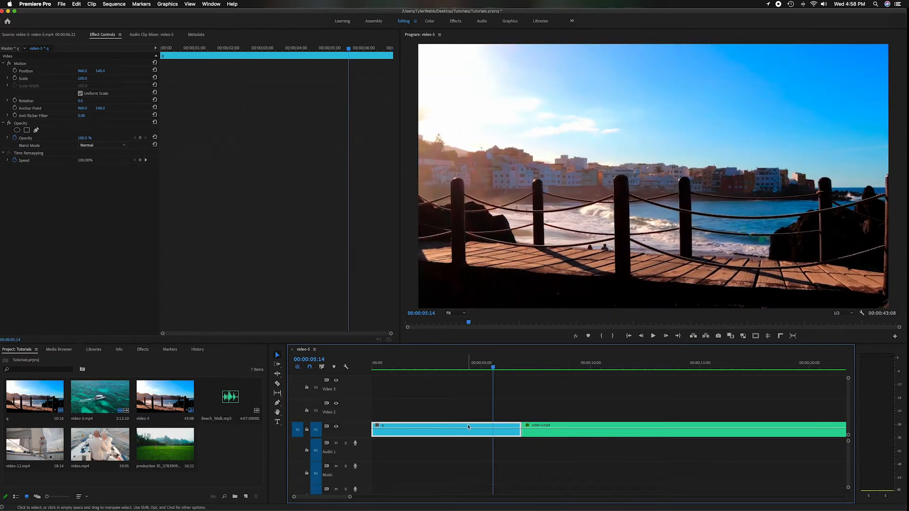
left_click(504, 368)
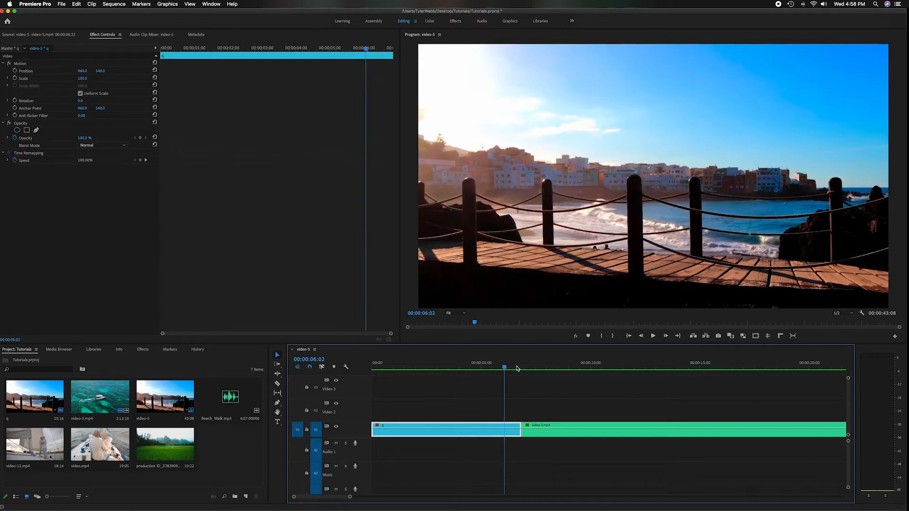
left_click(537, 367)
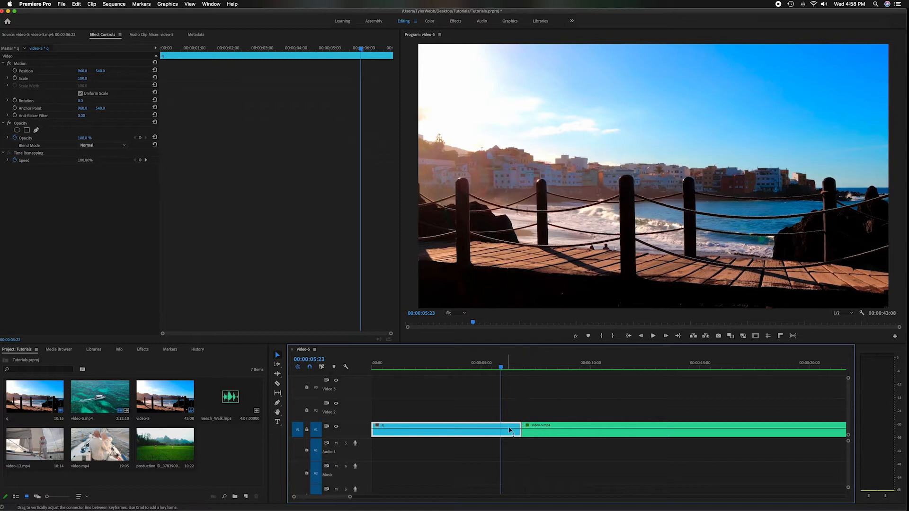
left_click(654, 335)
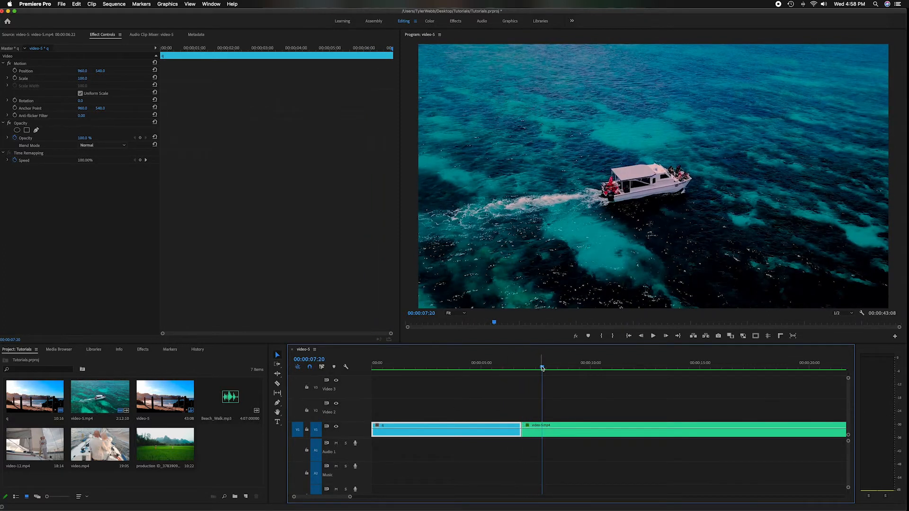
left_click(506, 367)
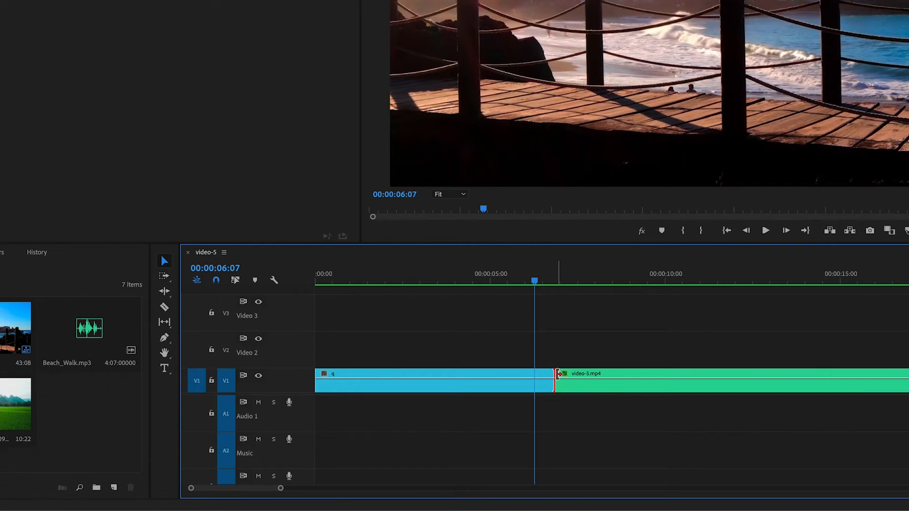
- Apply the default transition at the cut between the beach and boat clips
right_click(555, 386)
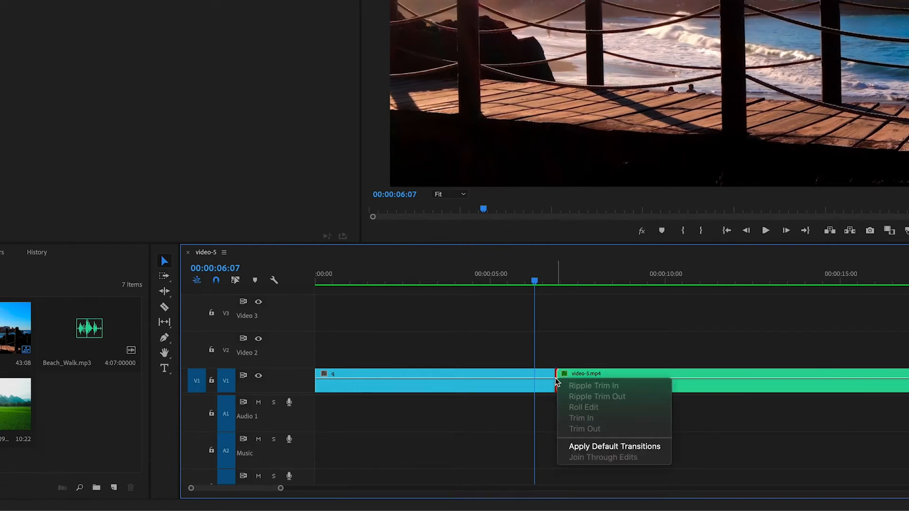
mouse_move(619, 447)
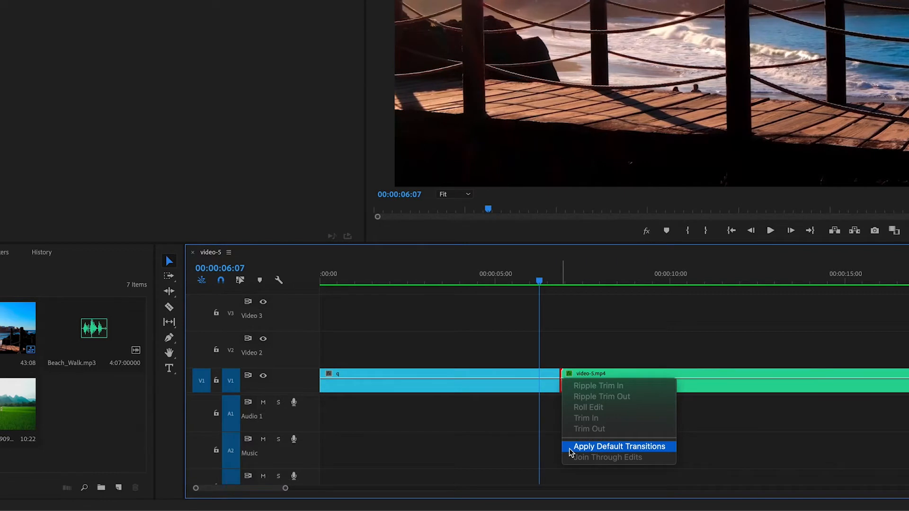
left_click(620, 447)
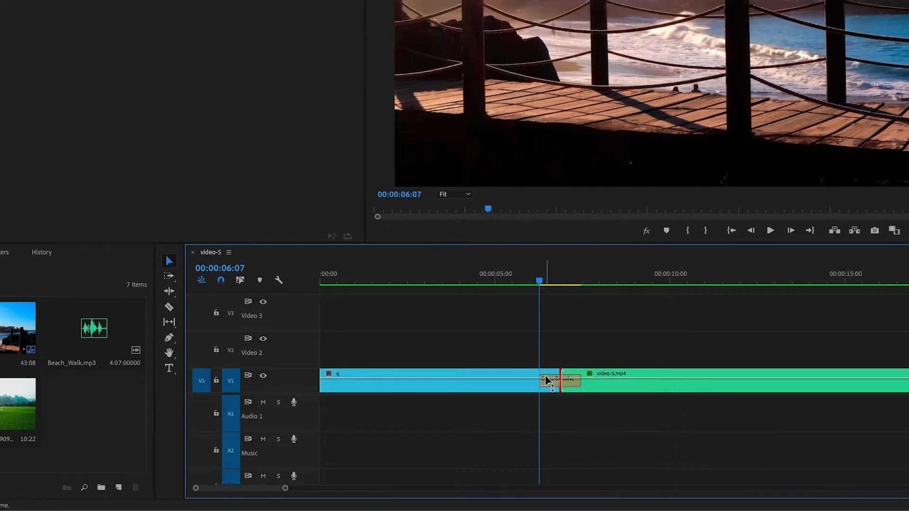
mouse_move(547, 382)
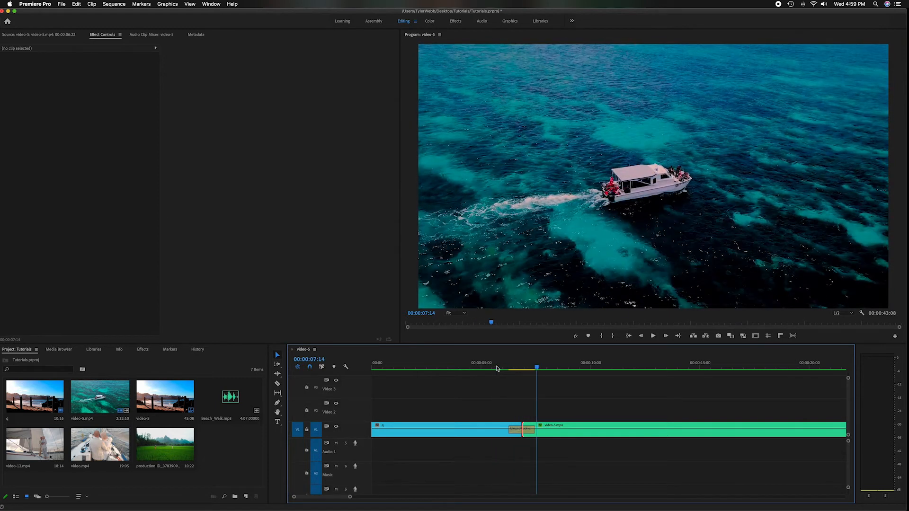
mouse_move(358, 422)
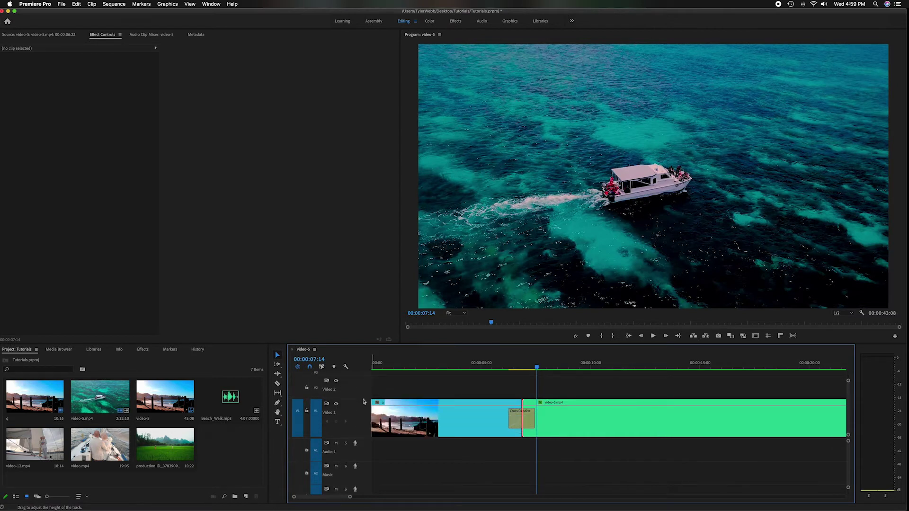
- Expand Video 1 to show thumbnails, lengthen the cross dissolve, then trim it back short
left_click(500, 367)
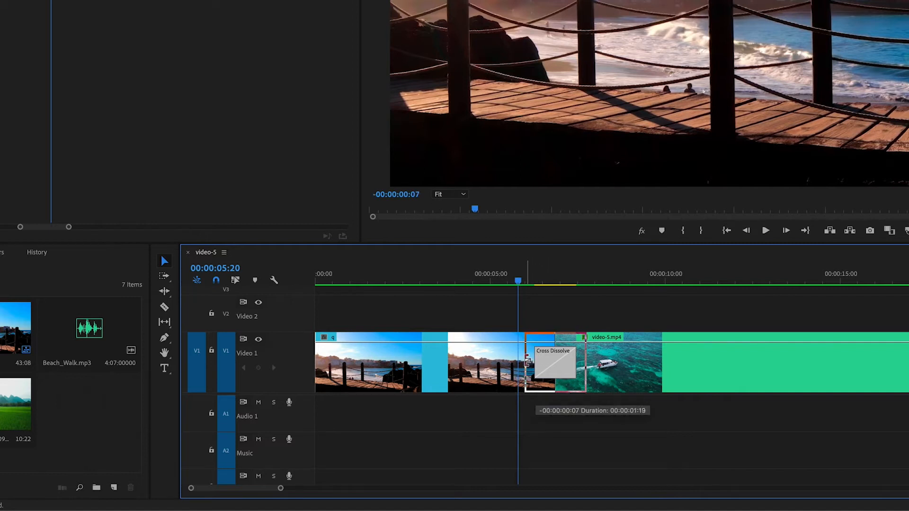
left_click_drag(527, 363, 507, 362)
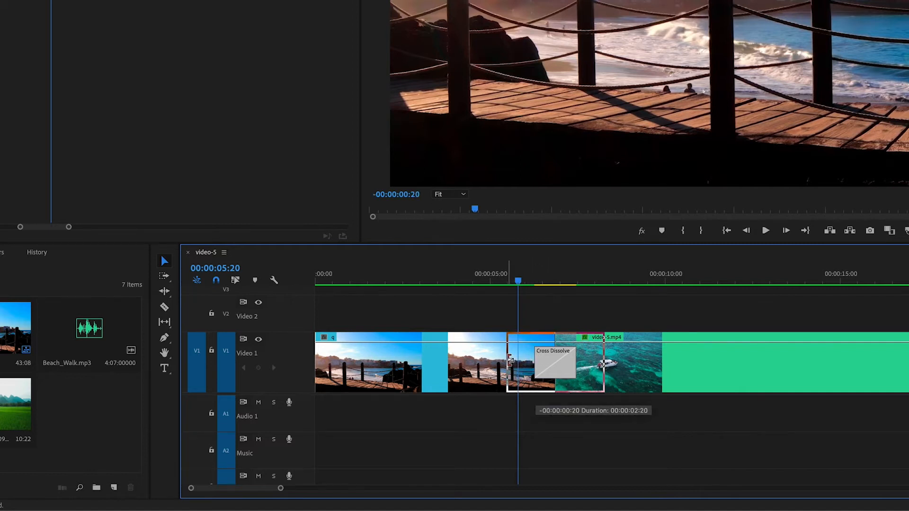
left_click_drag(554, 365, 508, 366)
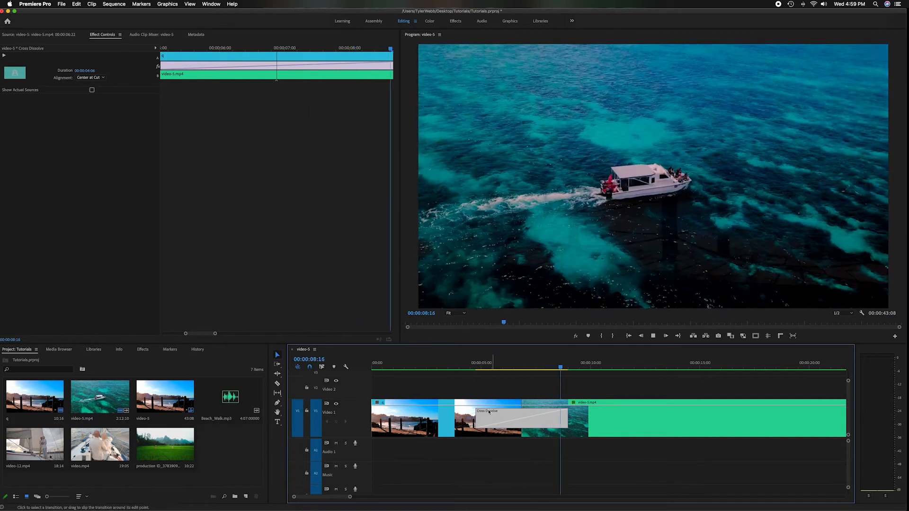
left_click_drag(517, 418, 522, 418)
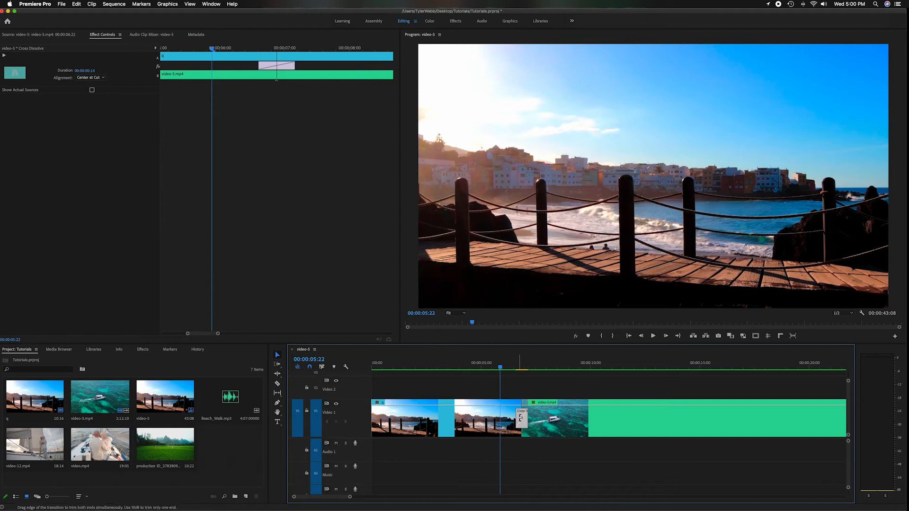
- Set the cross dissolve's duration to 200 (two seconds) via Set Transition Duration
double_click(521, 419)
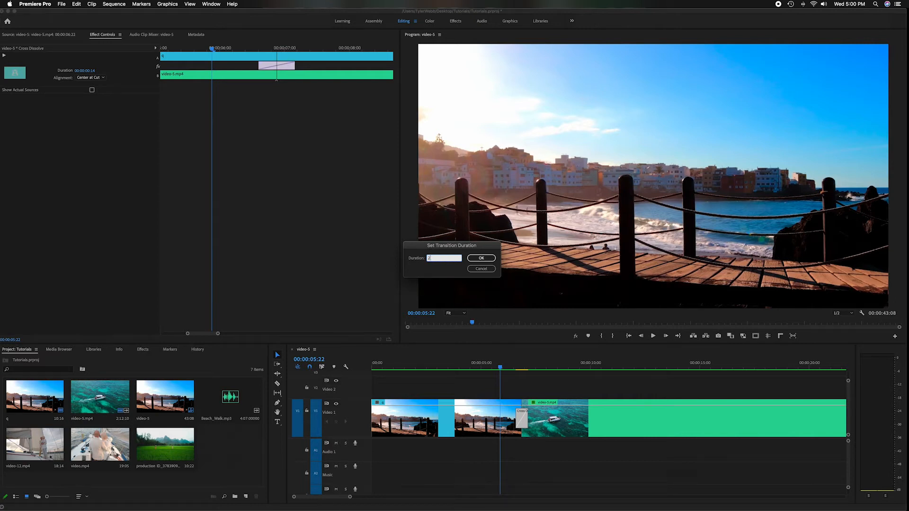
type("200")
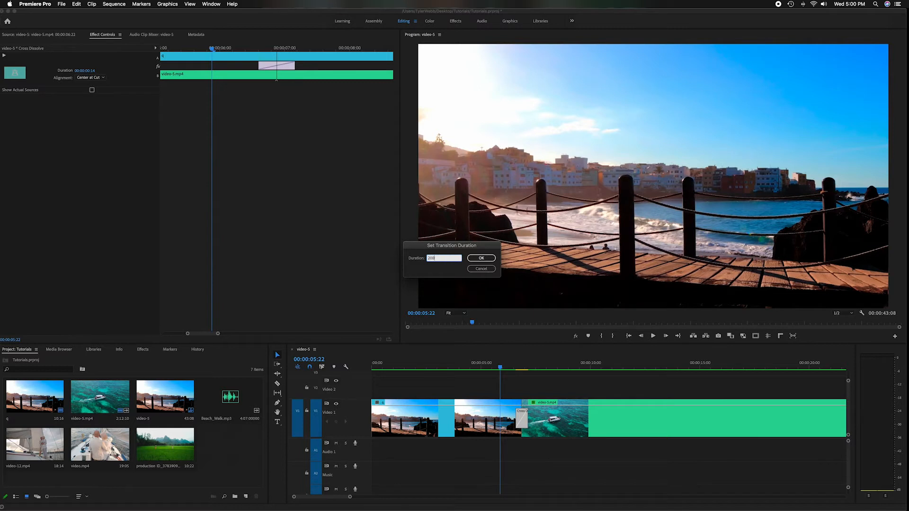
left_click(481, 257)
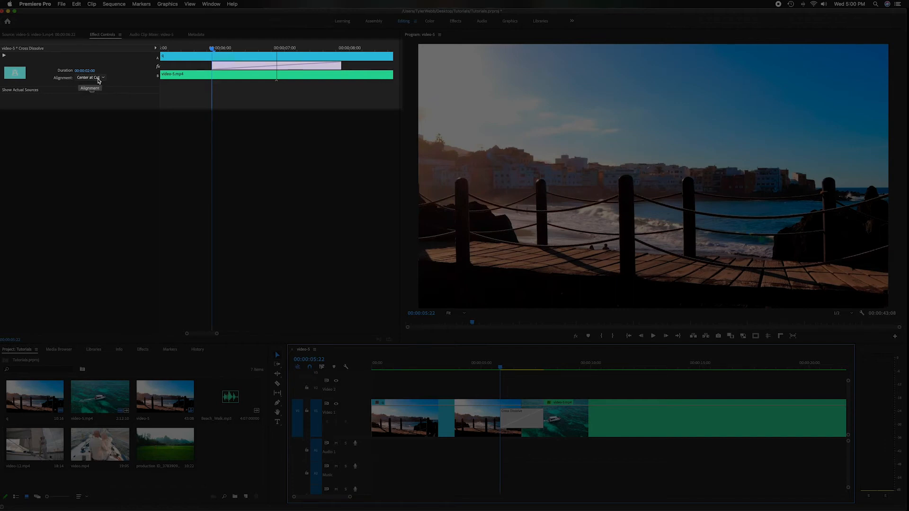
- Try the Start at Cut and End at Cut alignments, then restore the original alignment
left_click(91, 78)
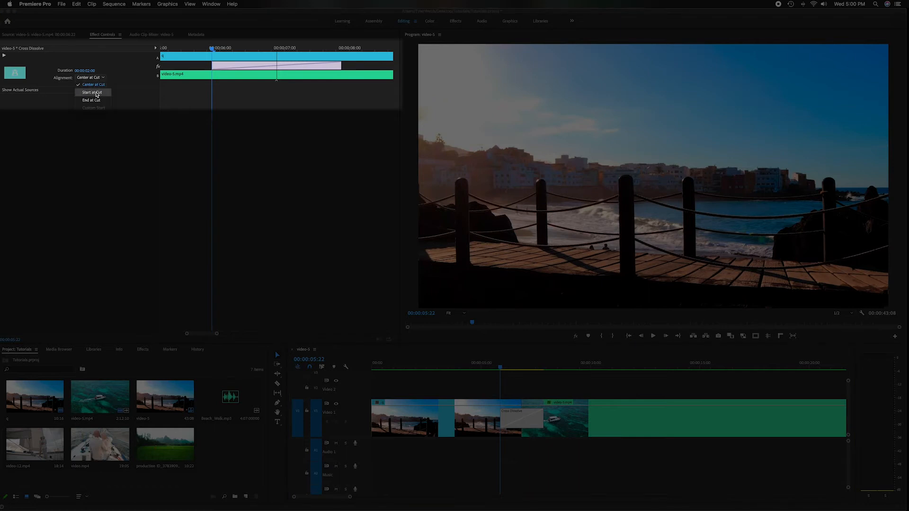
left_click(93, 92)
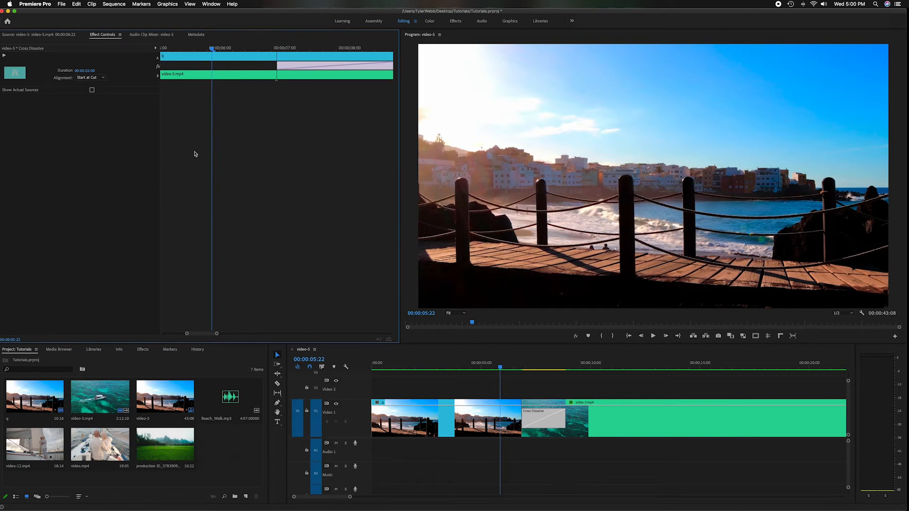
left_click(91, 77)
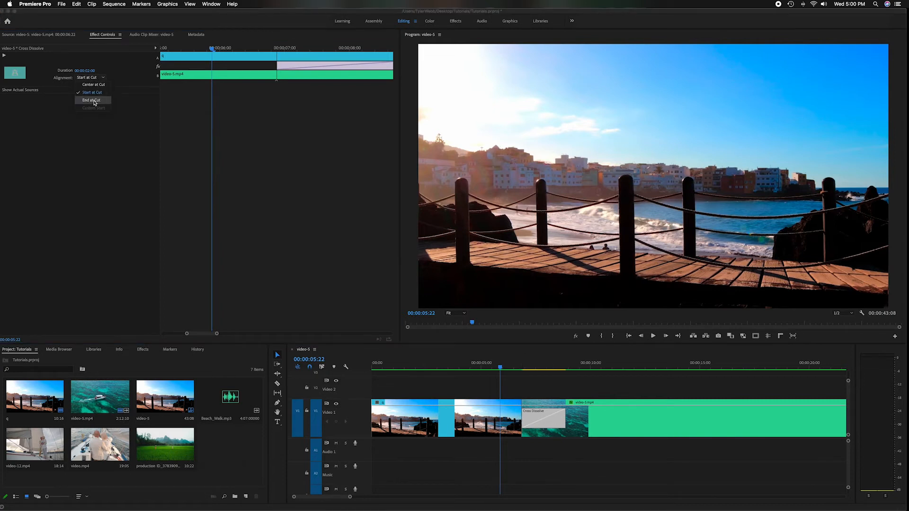
left_click(93, 101)
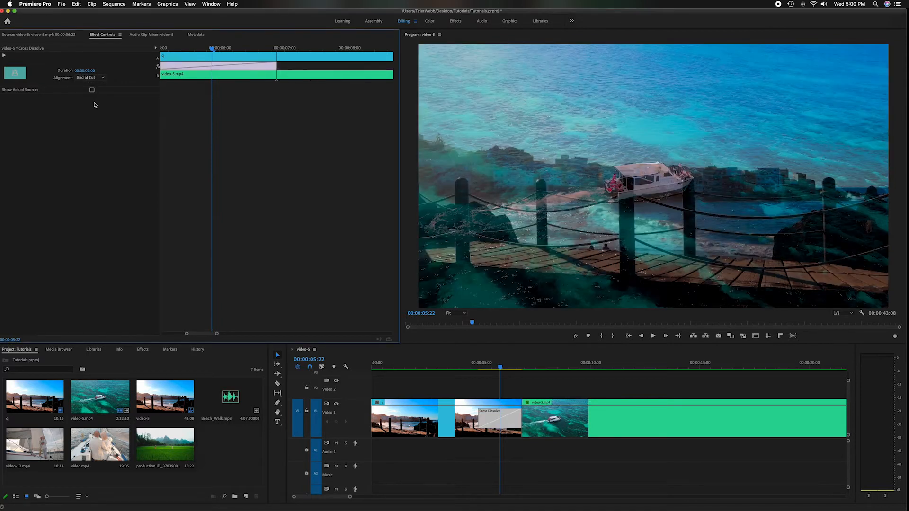
left_click(90, 78)
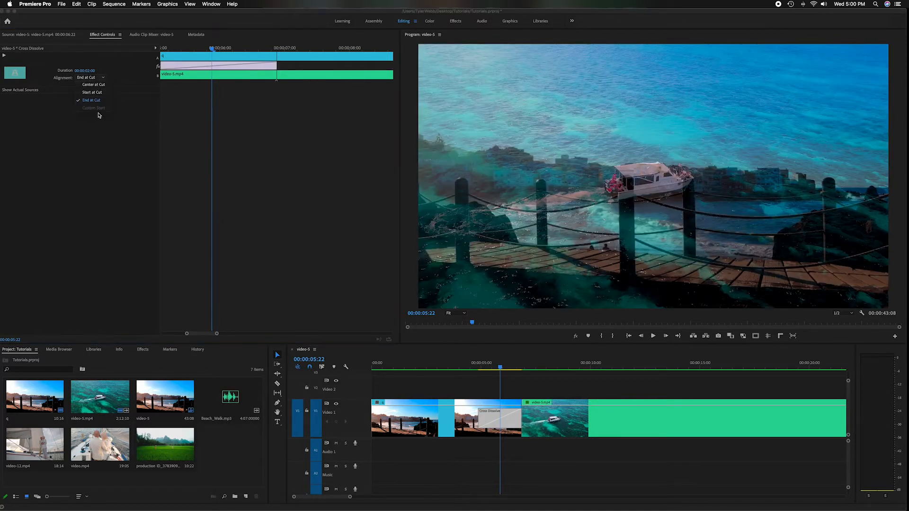
left_click(93, 85)
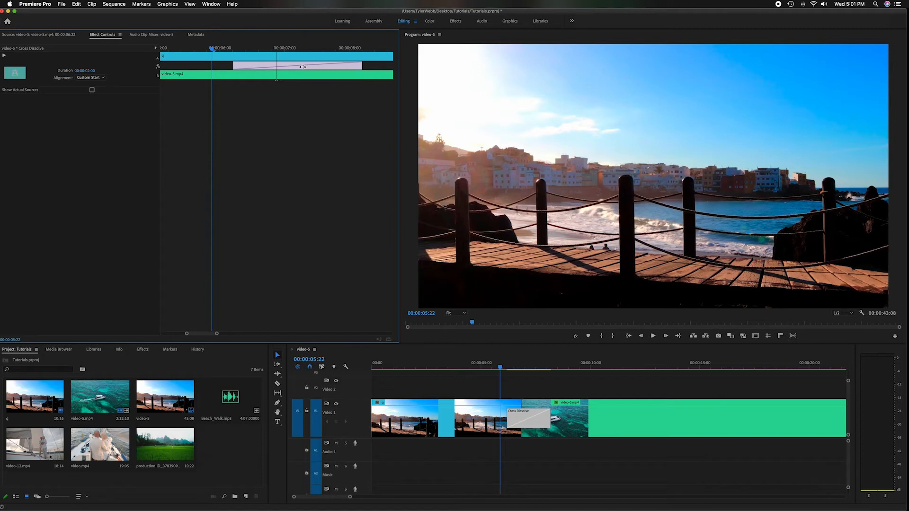
mouse_move(298, 66)
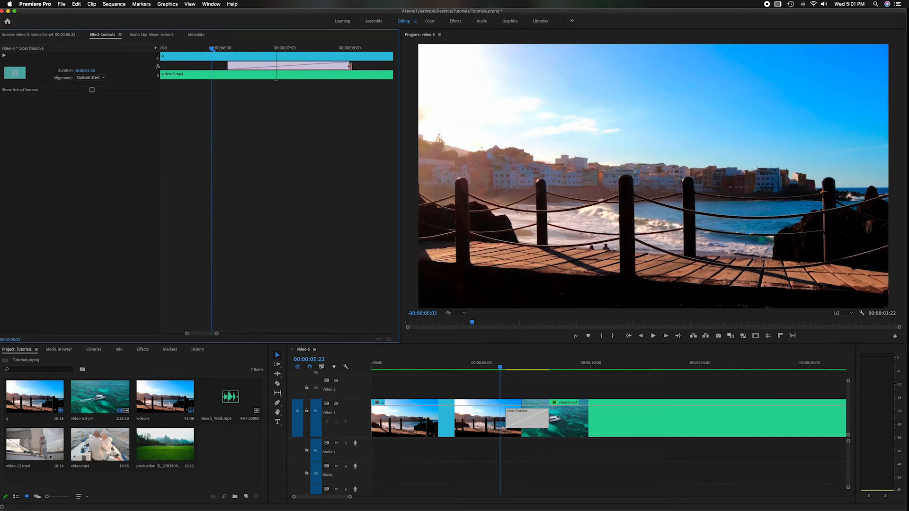
- Drag the cross dissolve's end edge in Effect Controls to a custom length under one second
left_click_drag(350, 65, 282, 65)
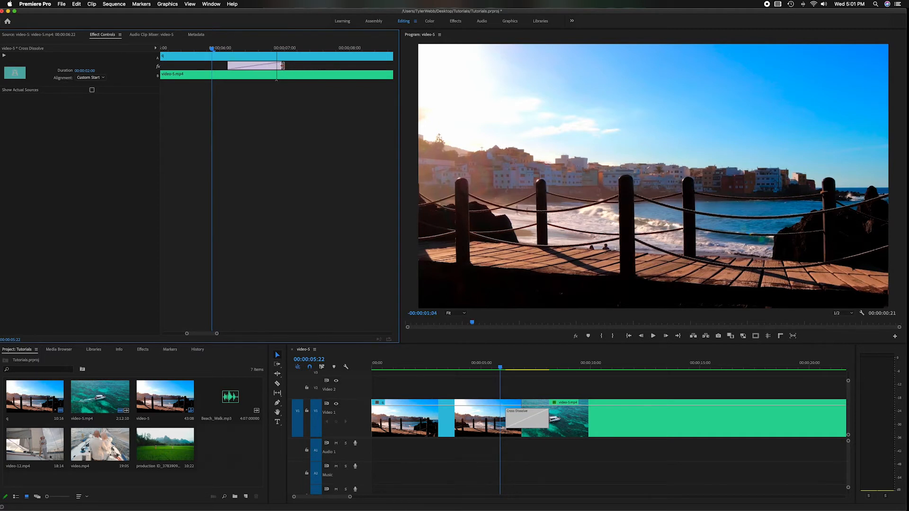
left_click_drag(281, 65, 275, 65)
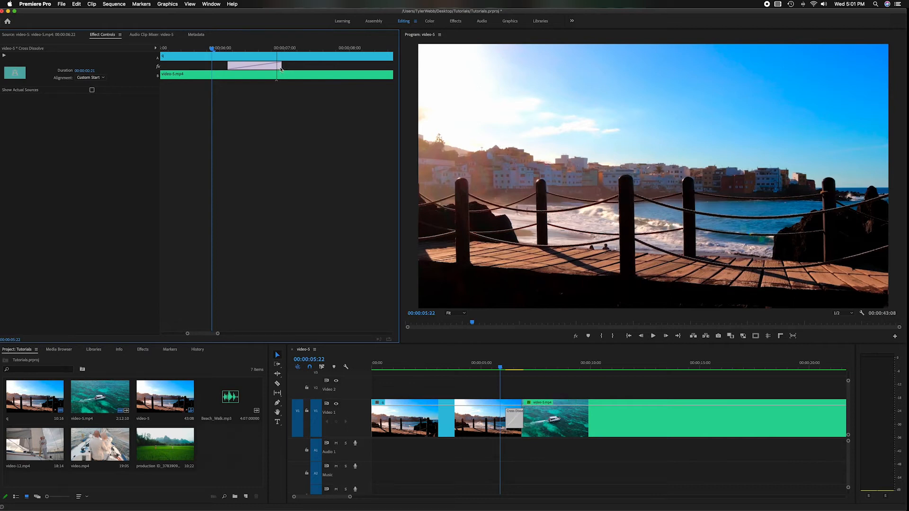
left_click_drag(280, 66, 357, 66)
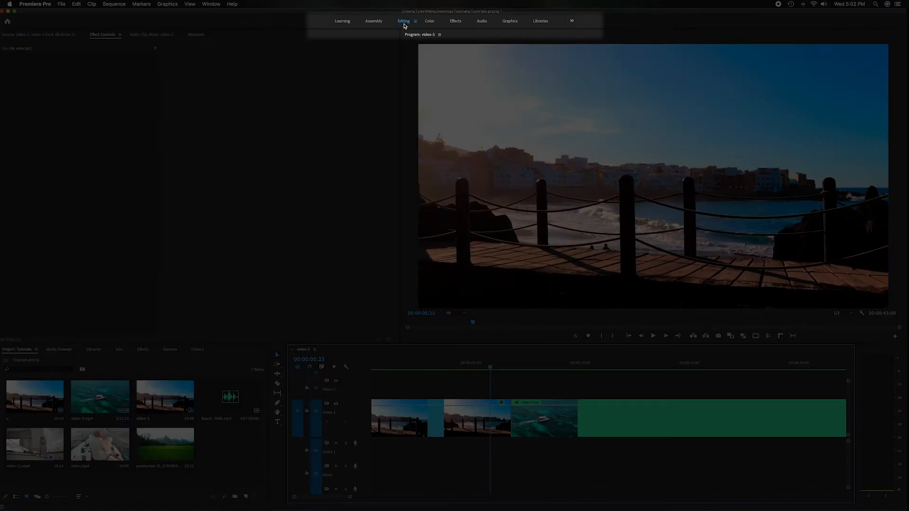
mouse_move(421, 22)
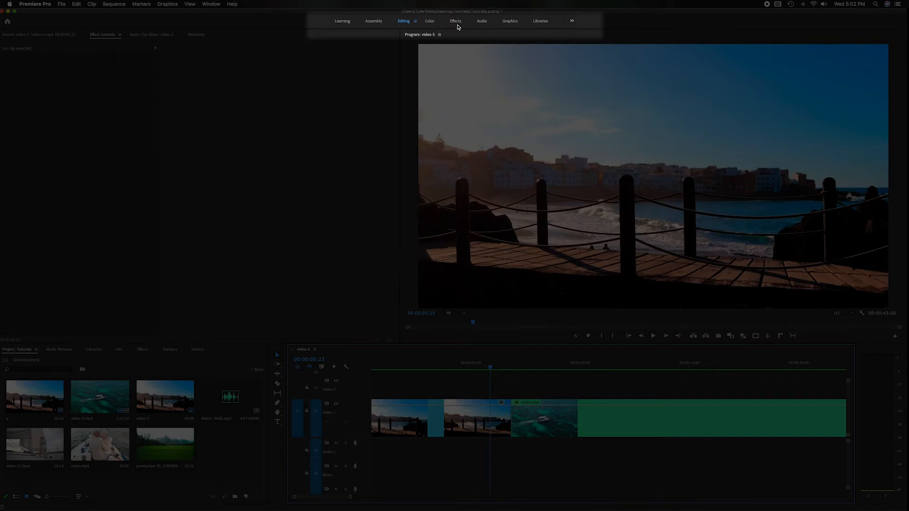
- Switch to the Effects workspace and expand Video Transitions, briefly peeking into Immersive Video
left_click(455, 21)
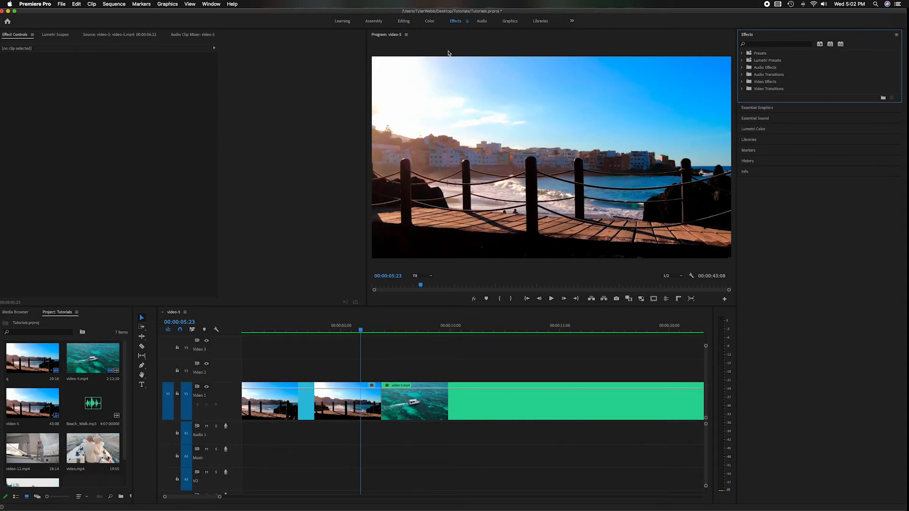
mouse_move(689, 68)
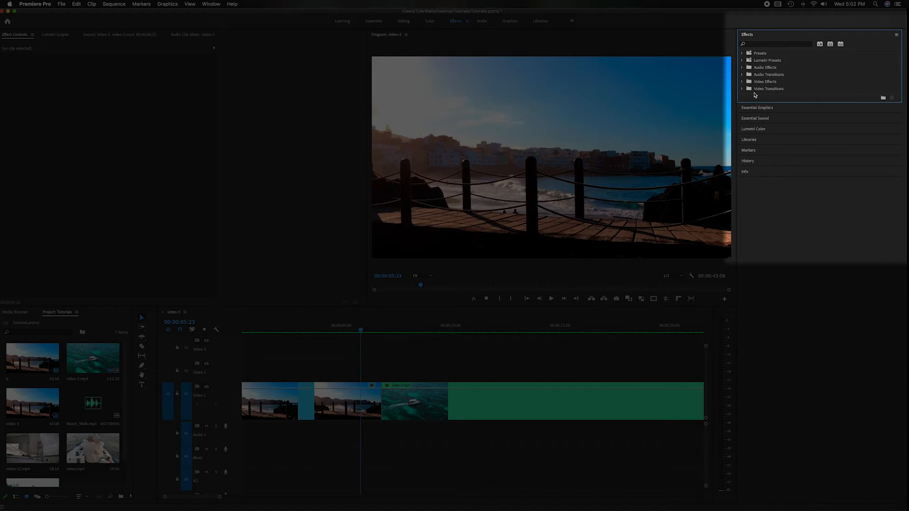
left_click(743, 89)
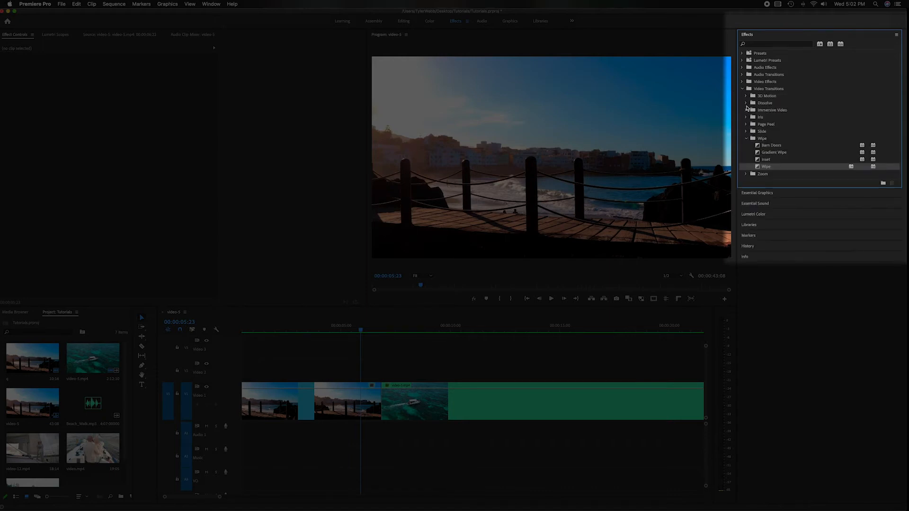
left_click(746, 110)
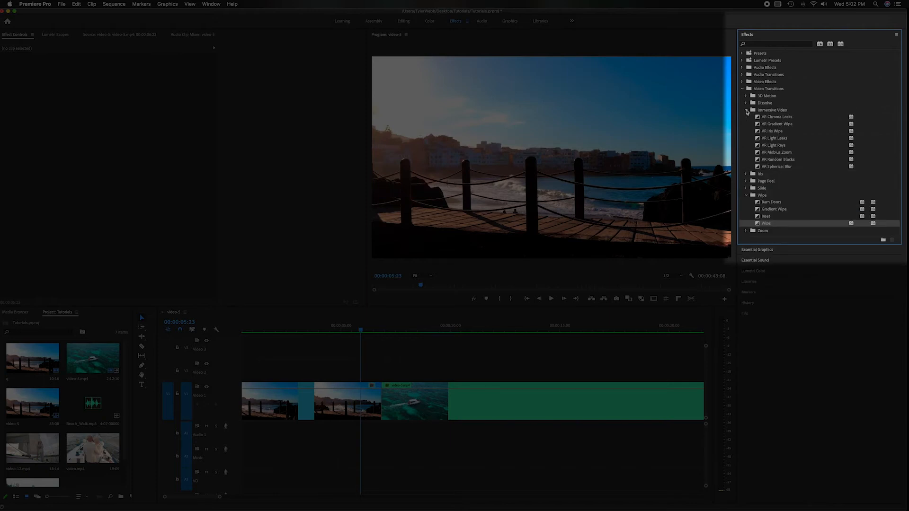
left_click(746, 110)
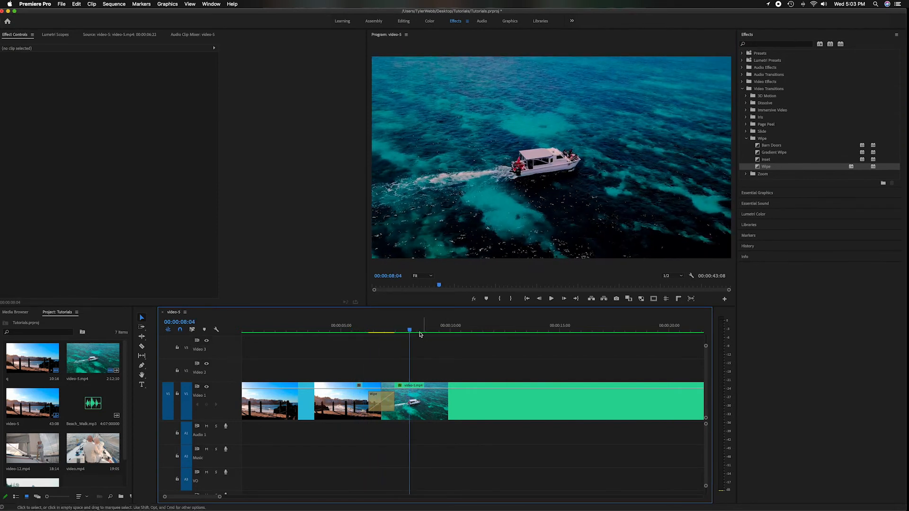
- Preview partway through the Wipe at the cut and bring up its Effect Controls settings
left_click(351, 326)
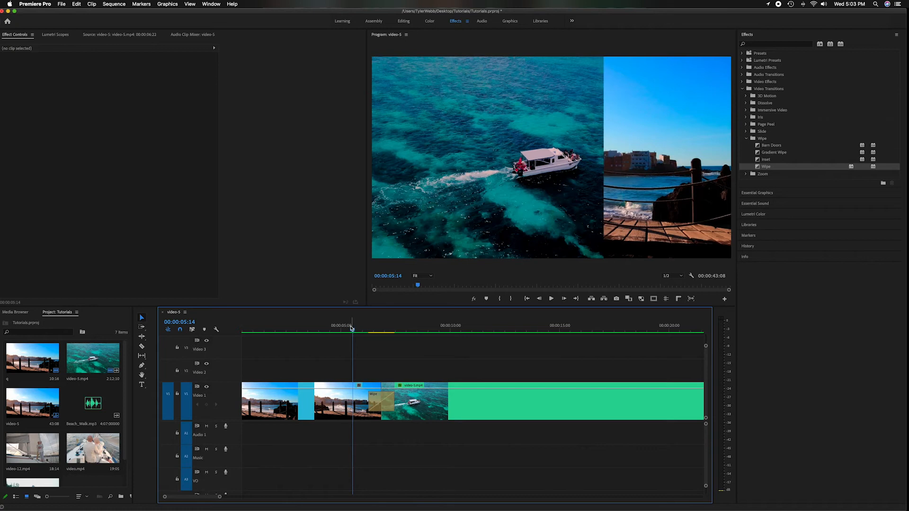
left_click(374, 408)
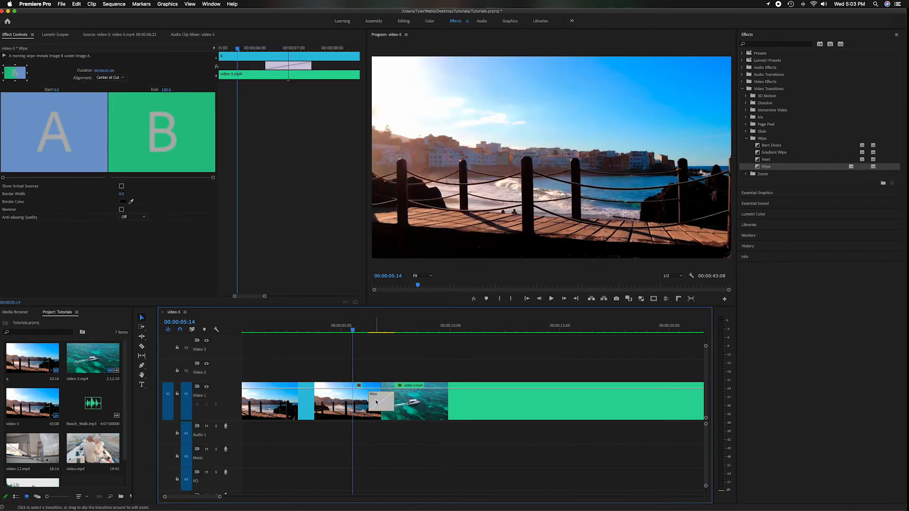
mouse_move(325, 231)
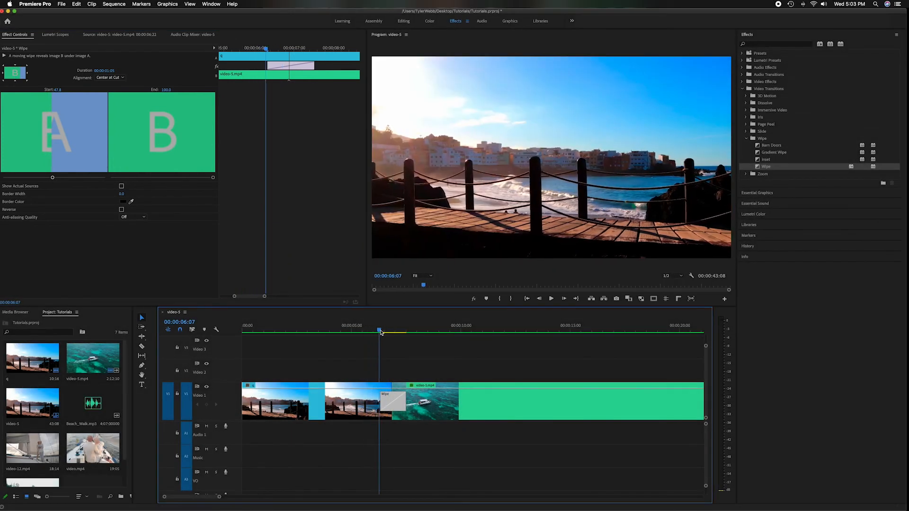
- Nudge the Wipe's Start and End percentage sliders partway across under the A and B previews
left_click_drag(380, 331, 387, 331)
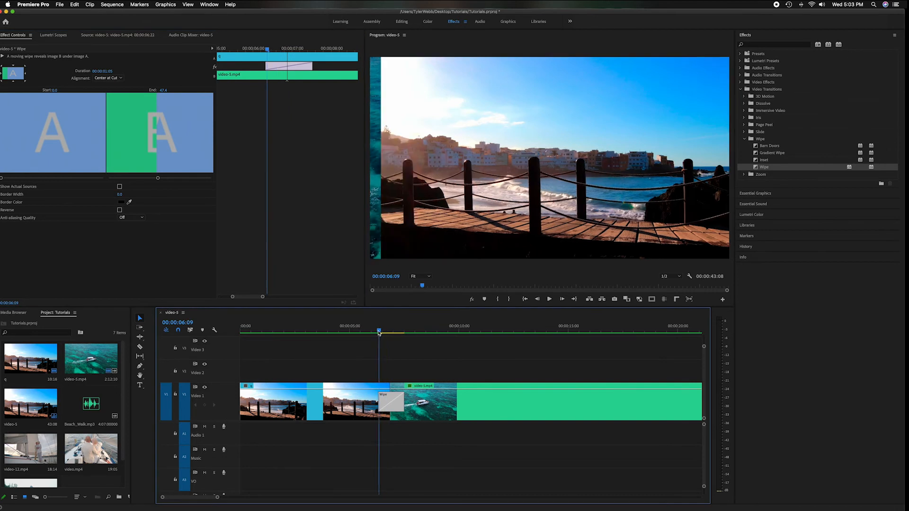
left_click_drag(379, 332, 400, 332)
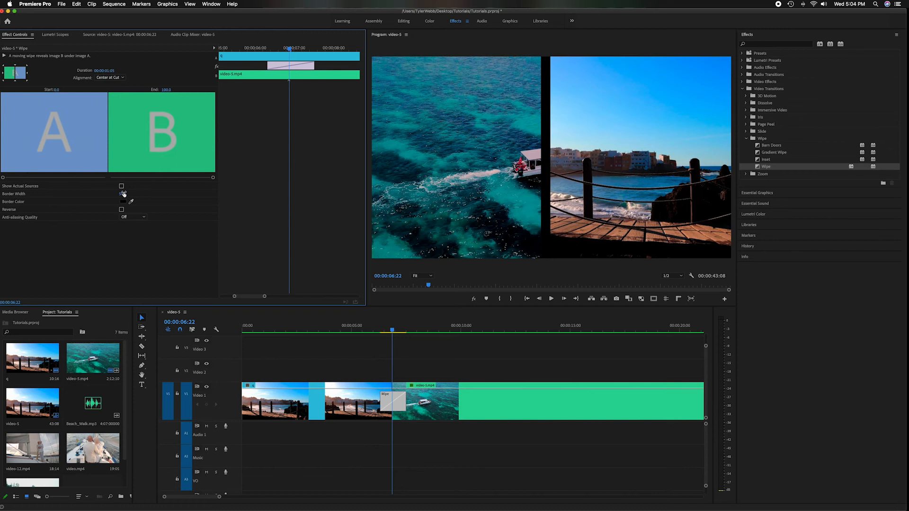
- Widen the Wipe's border to about 50 and set its border colour to white
left_click(124, 202)
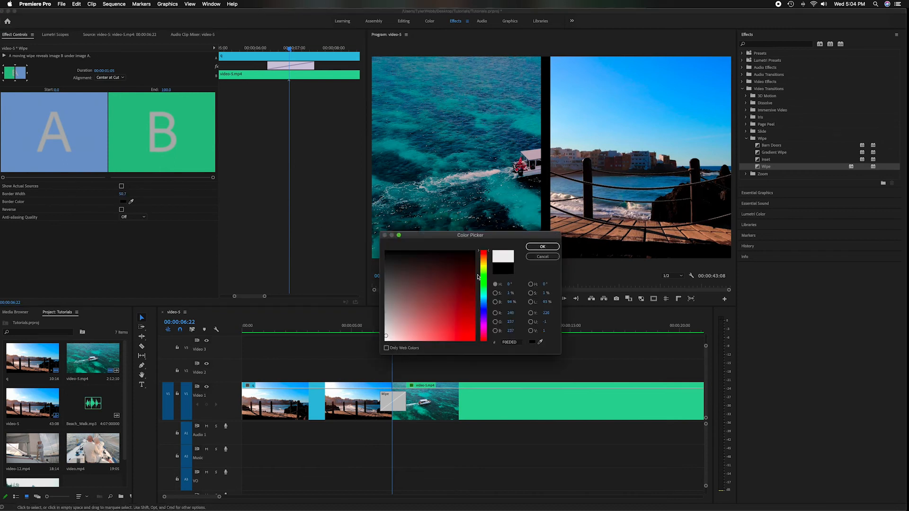
left_click(542, 246)
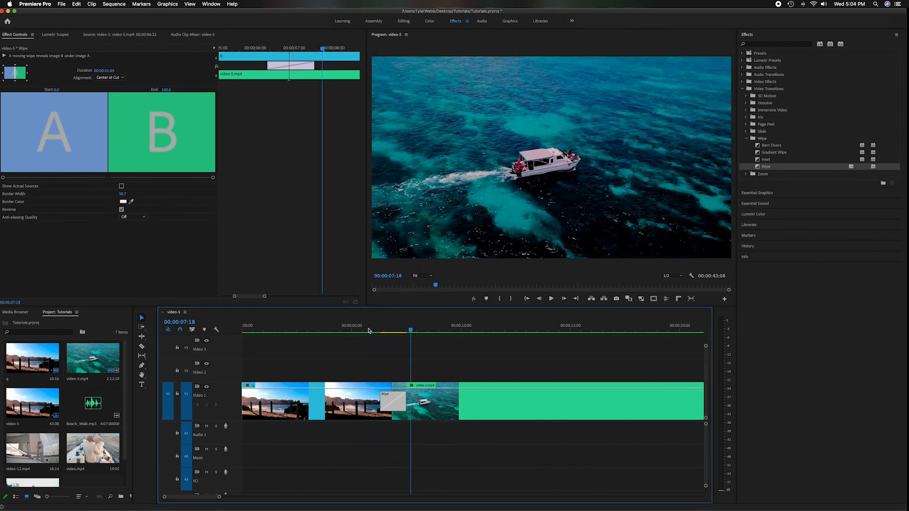
- Toggle Reverse and leave it off so the wipe runs unreversed
left_click(121, 209)
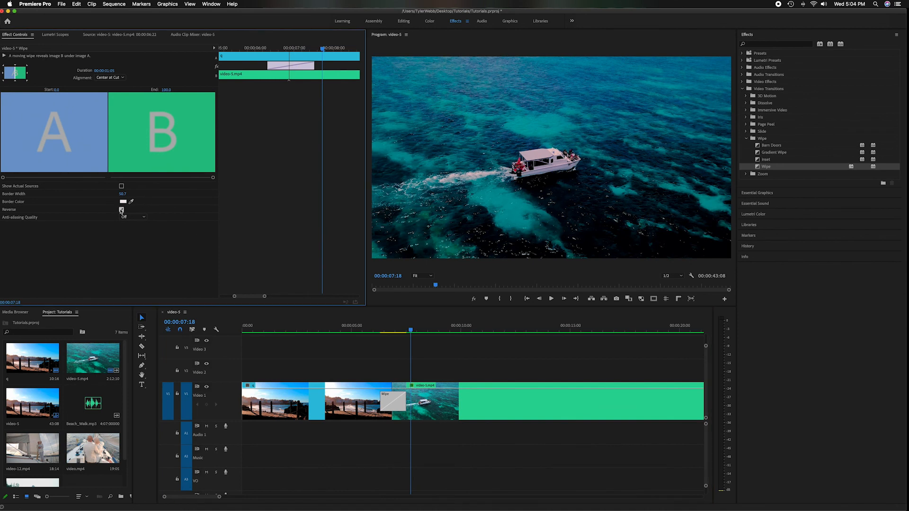
left_click(121, 209)
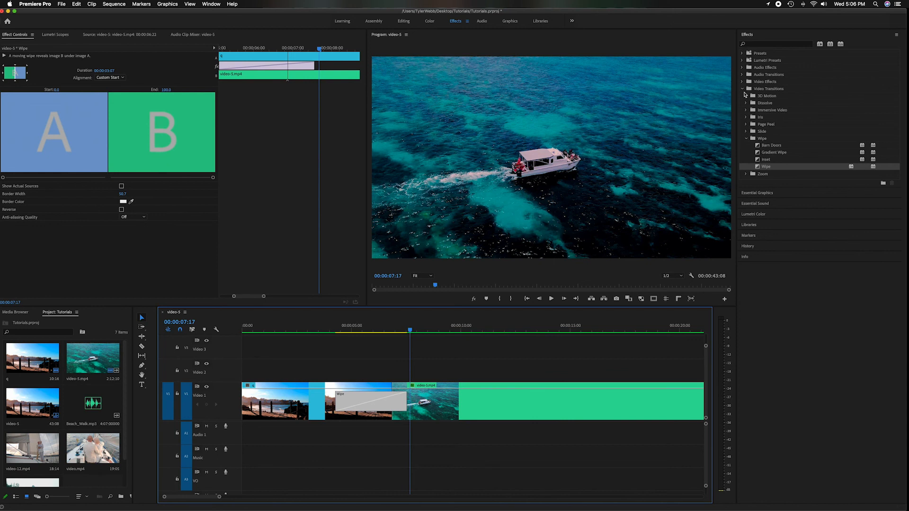
- Collapse the Video Transitions list and preview the wipe midway with its white border
left_click(746, 89)
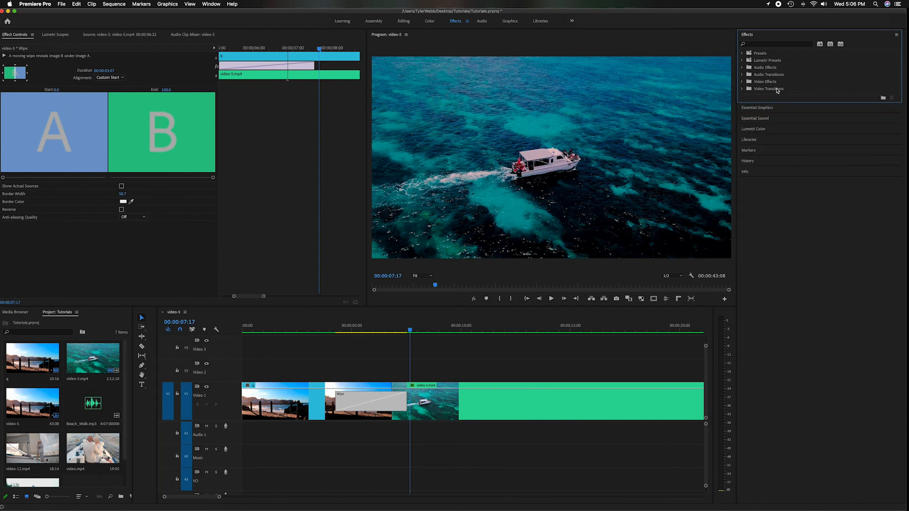
left_click(744, 89)
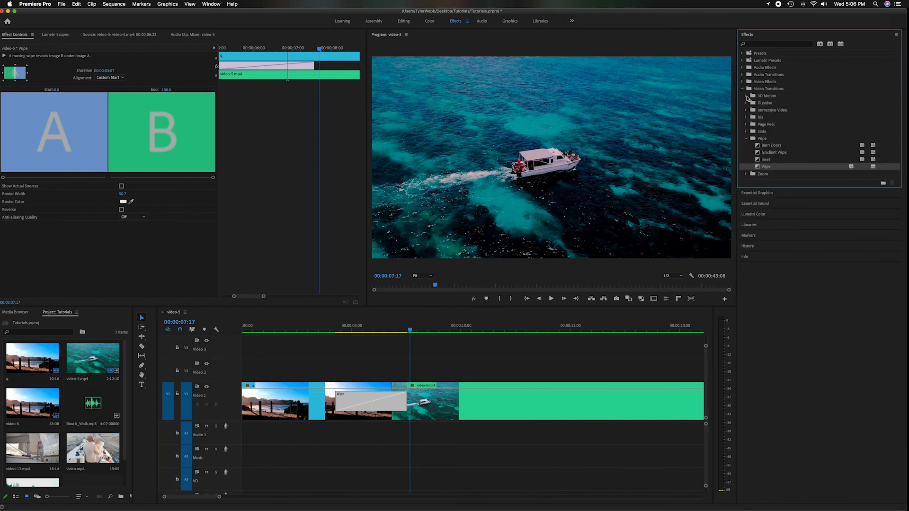
left_click(746, 95)
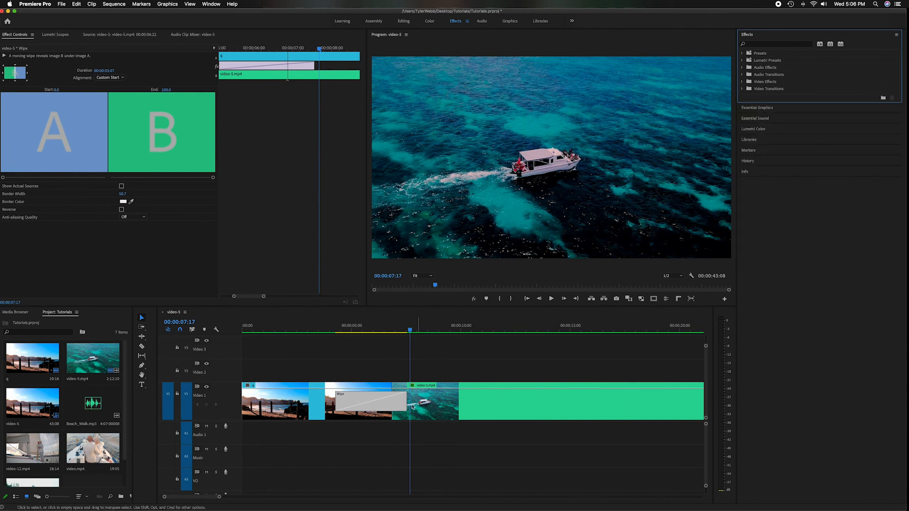
left_click(367, 330)
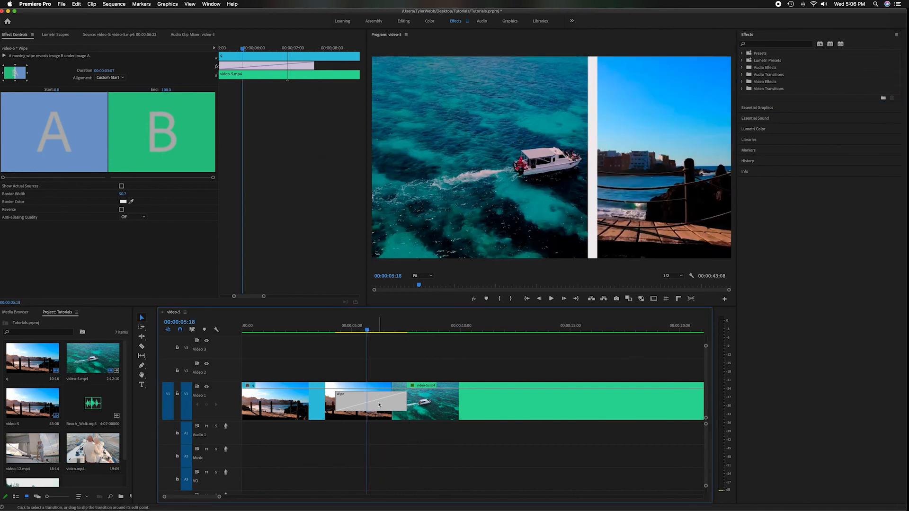